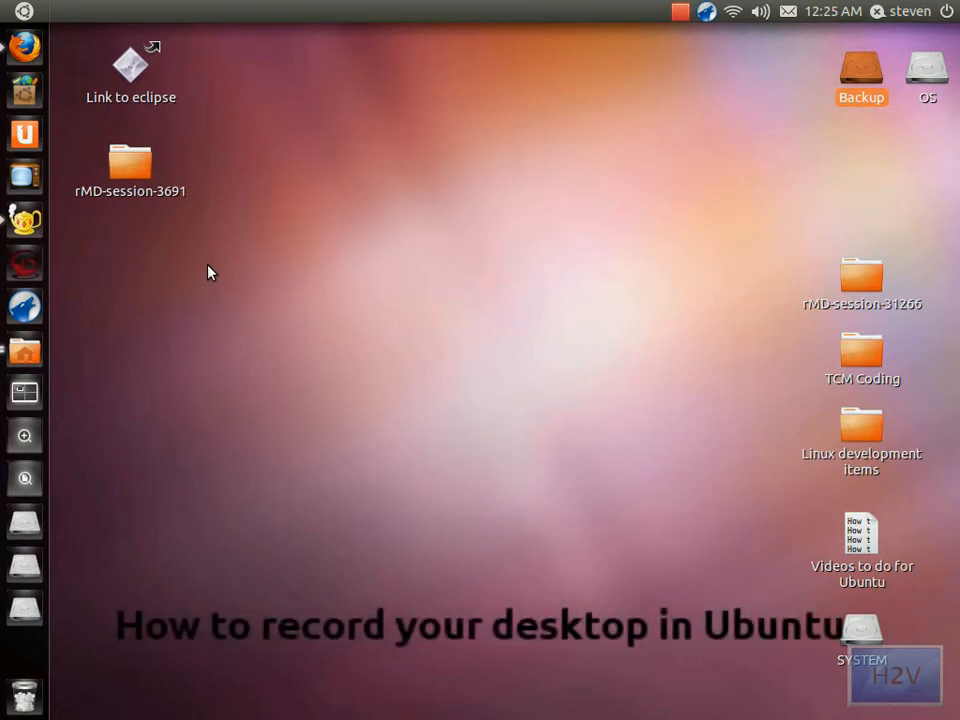
mouse_move(200, 268)
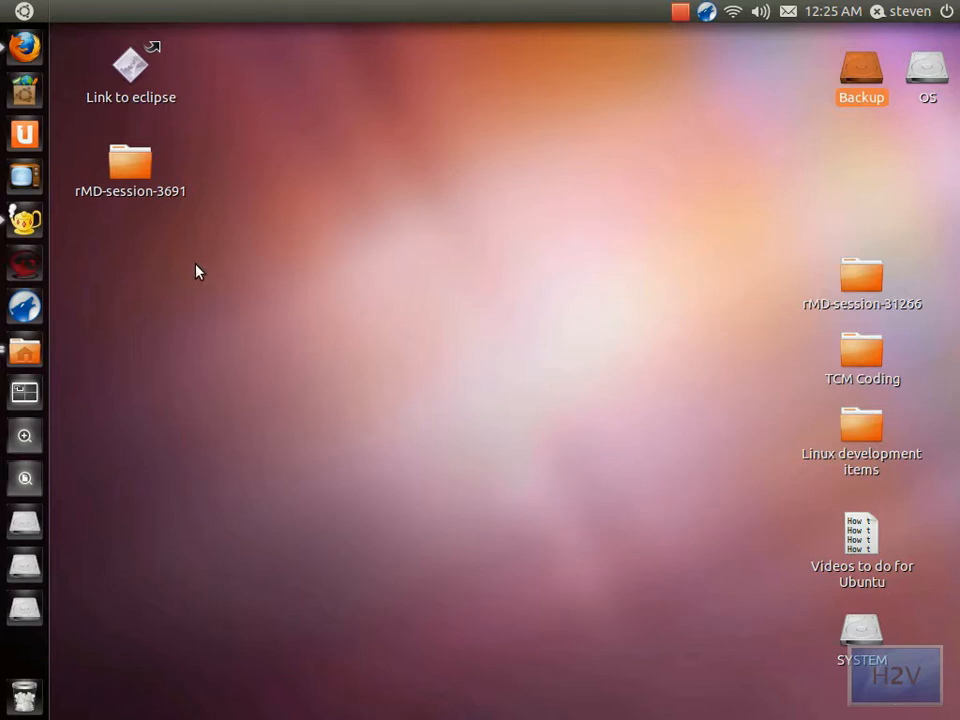
mouse_move(192, 272)
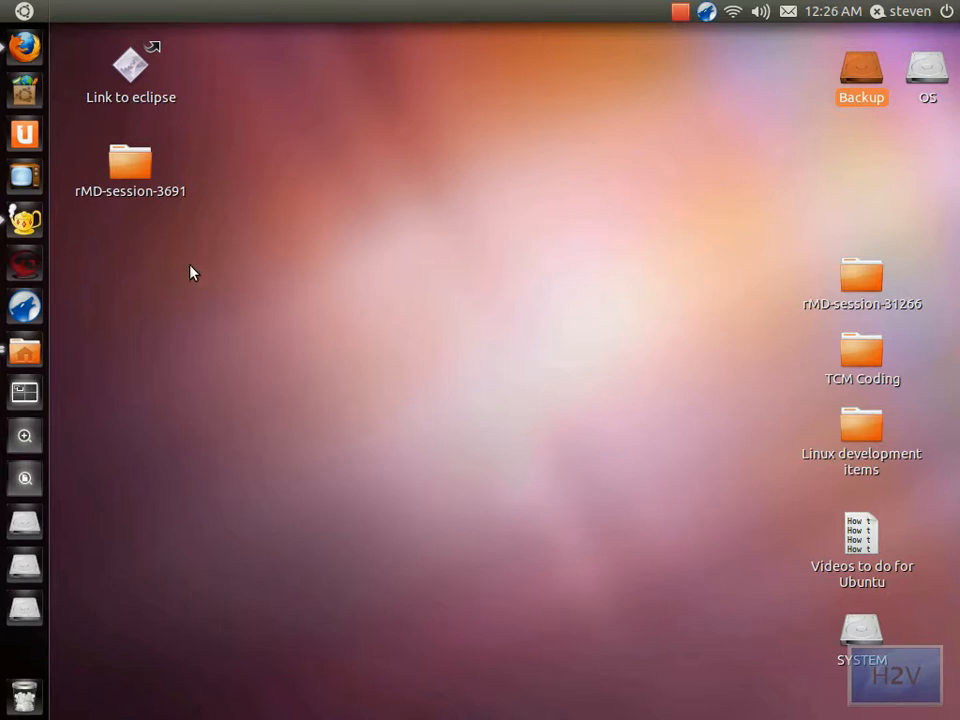
mouse_move(186, 280)
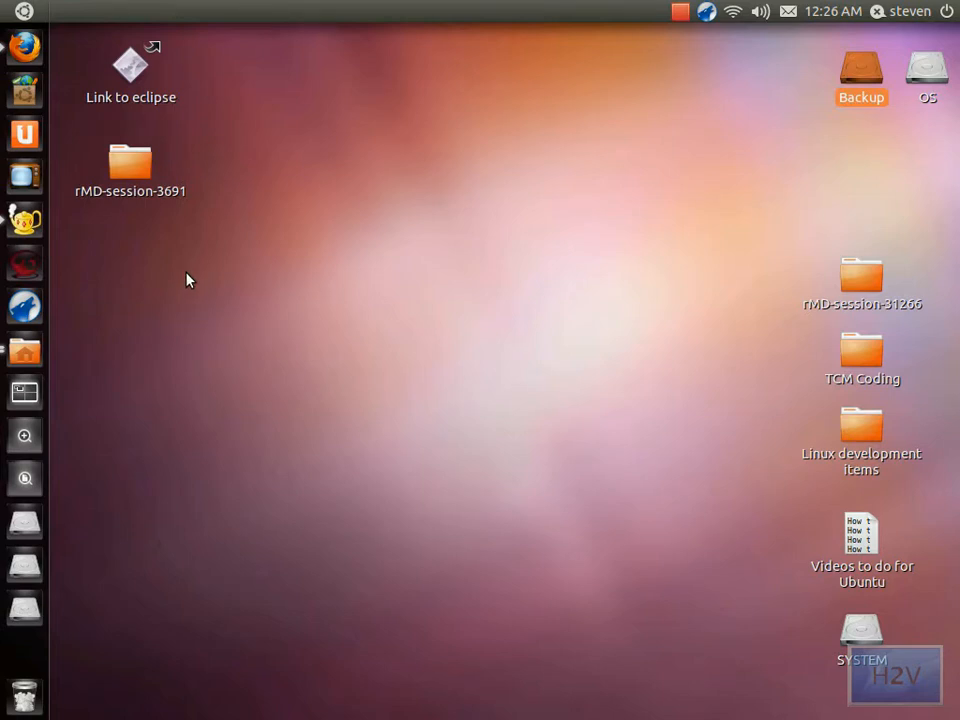
mouse_move(340, 174)
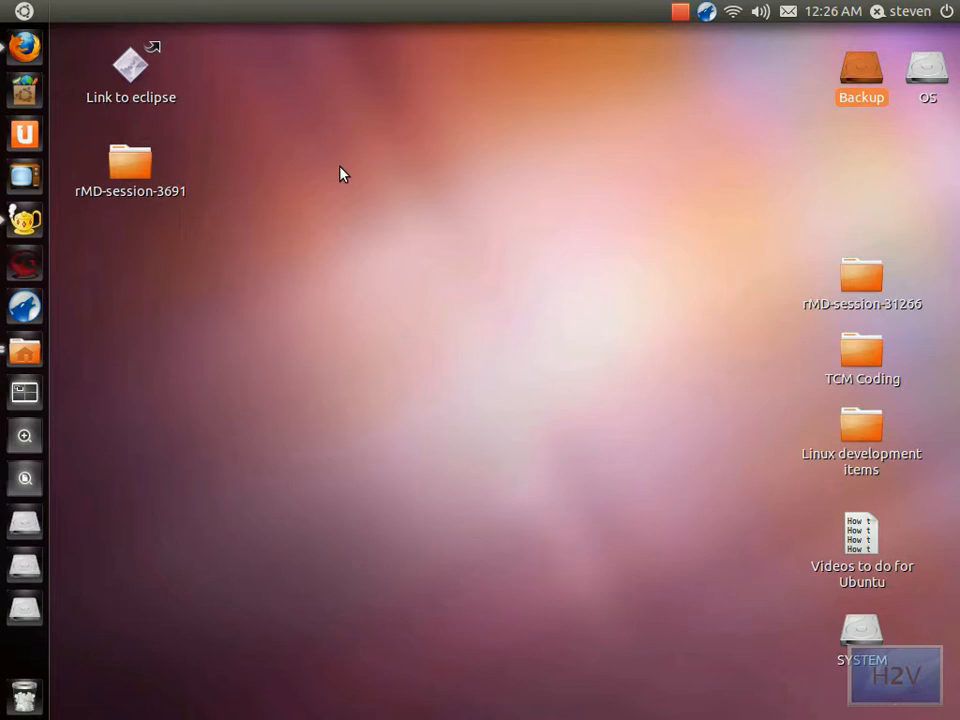
mouse_move(256, 248)
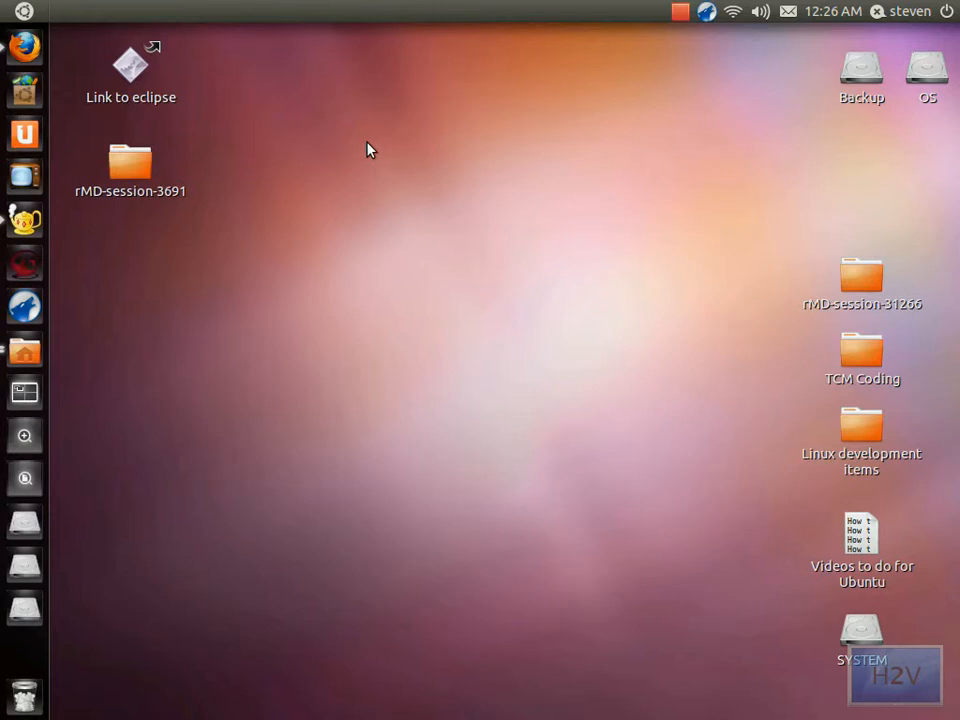
mouse_move(352, 86)
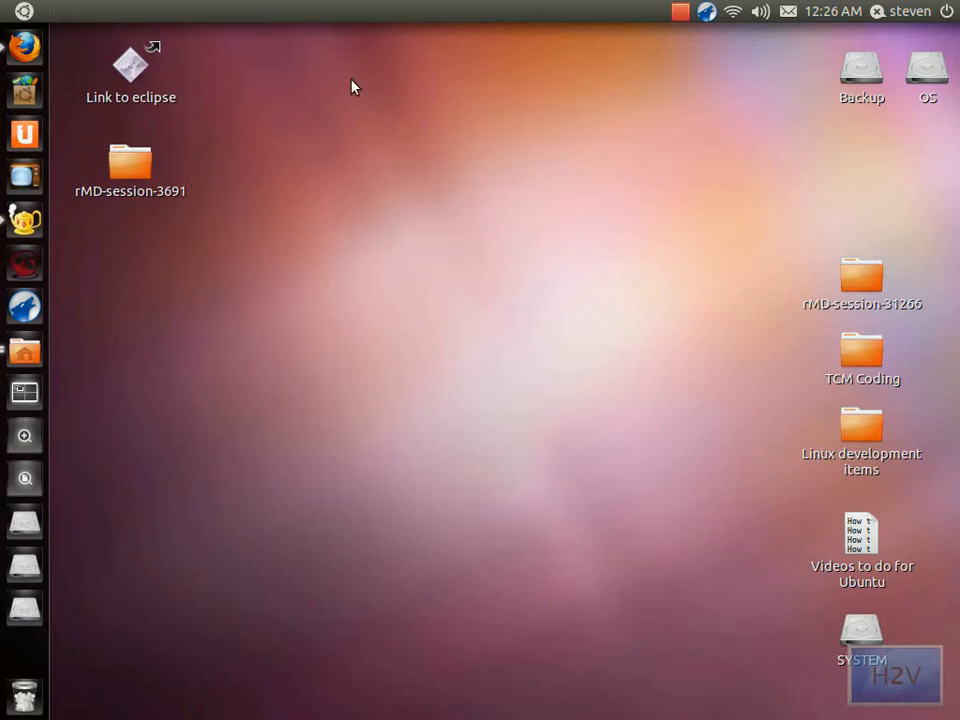
mouse_move(332, 100)
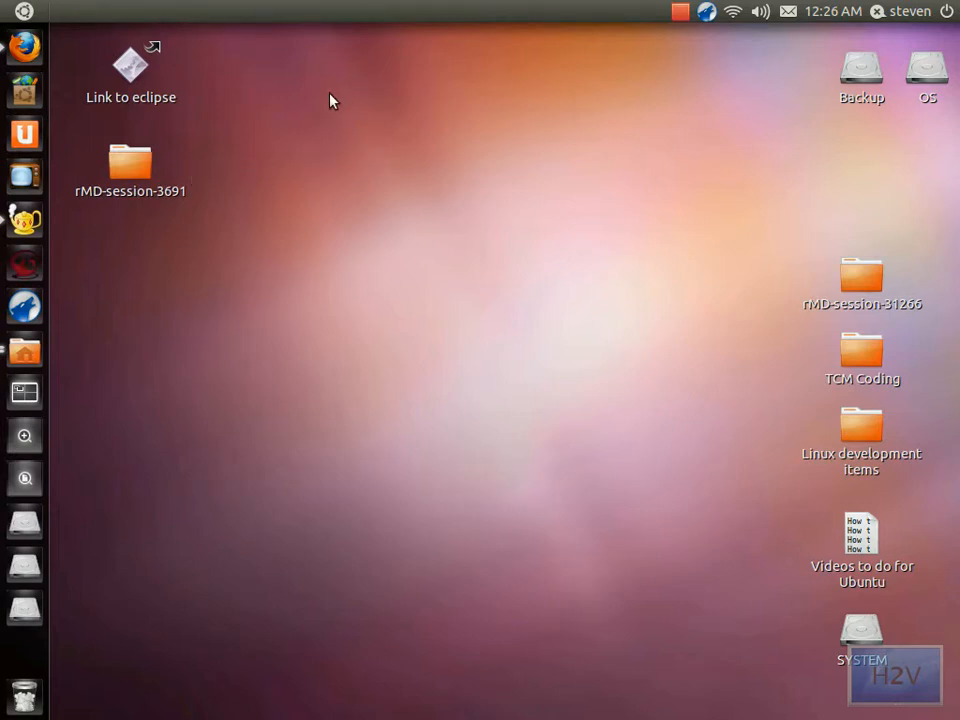
mouse_move(364, 272)
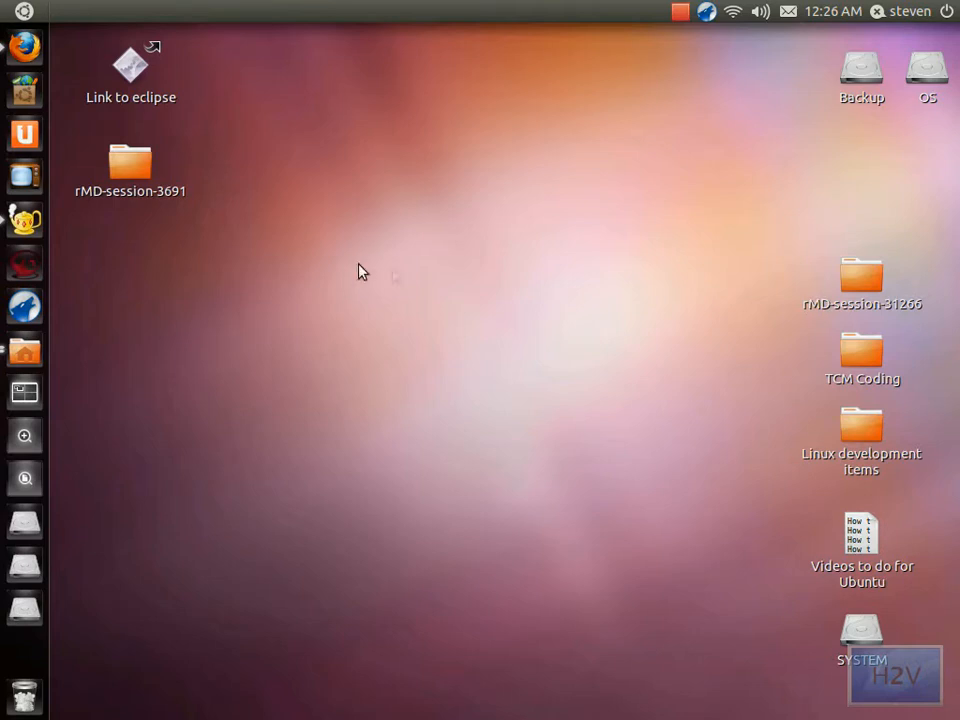
mouse_move(548, 372)
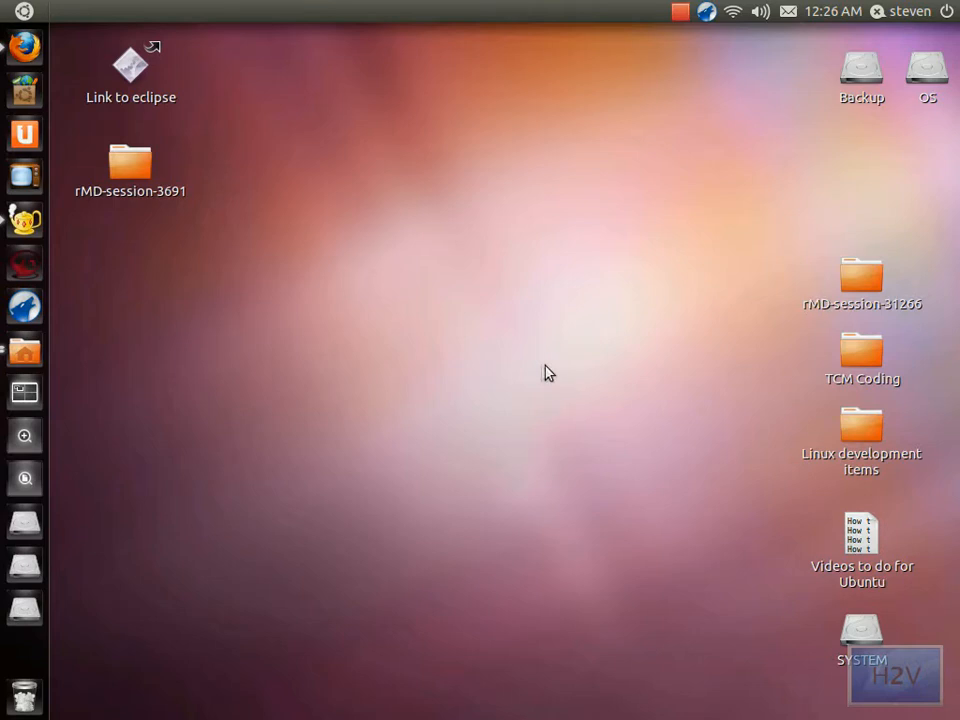
mouse_move(208, 250)
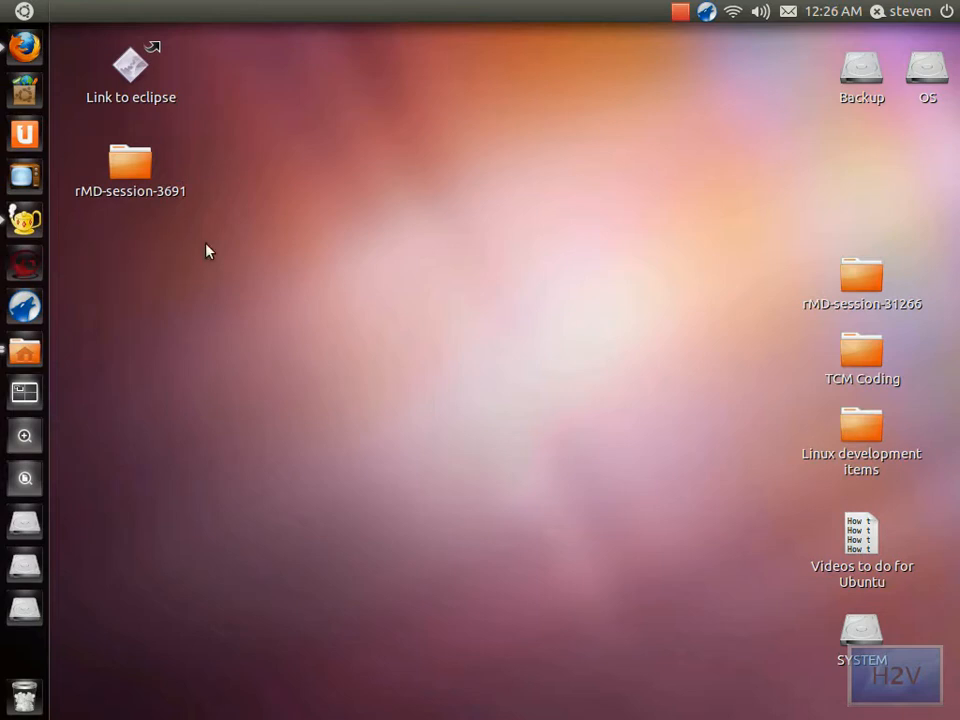
mouse_move(22, 262)
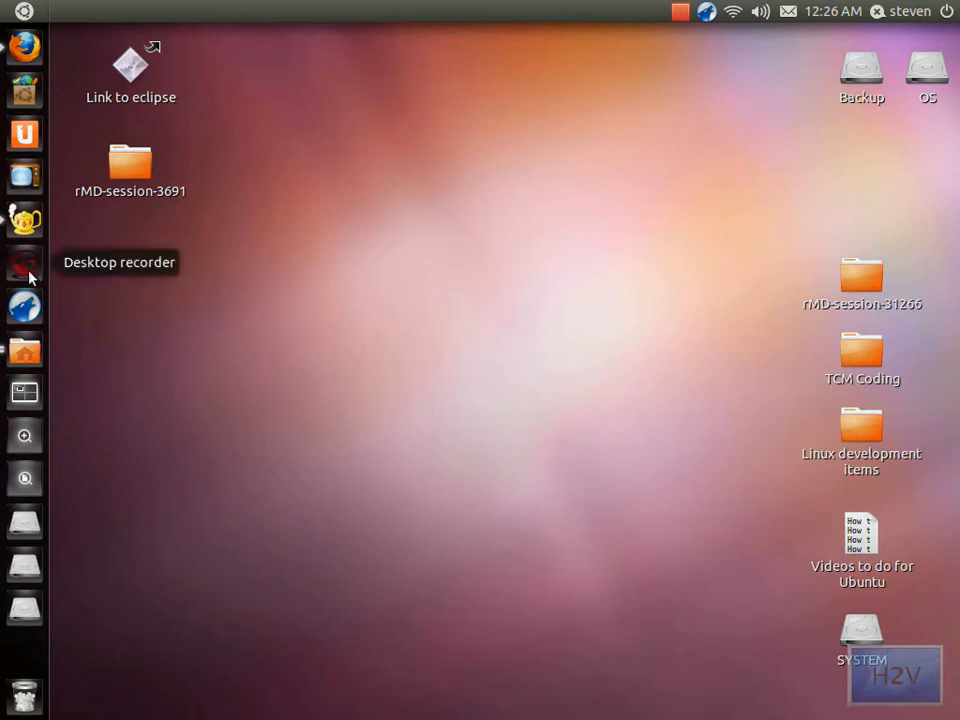
mouse_move(428, 176)
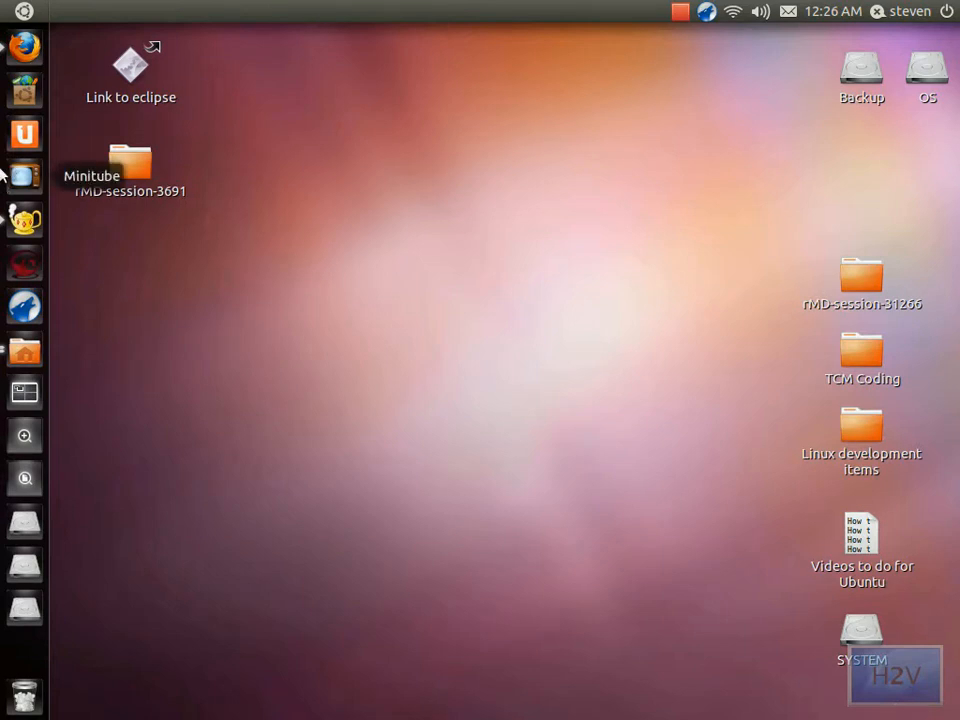
mouse_move(18, 90)
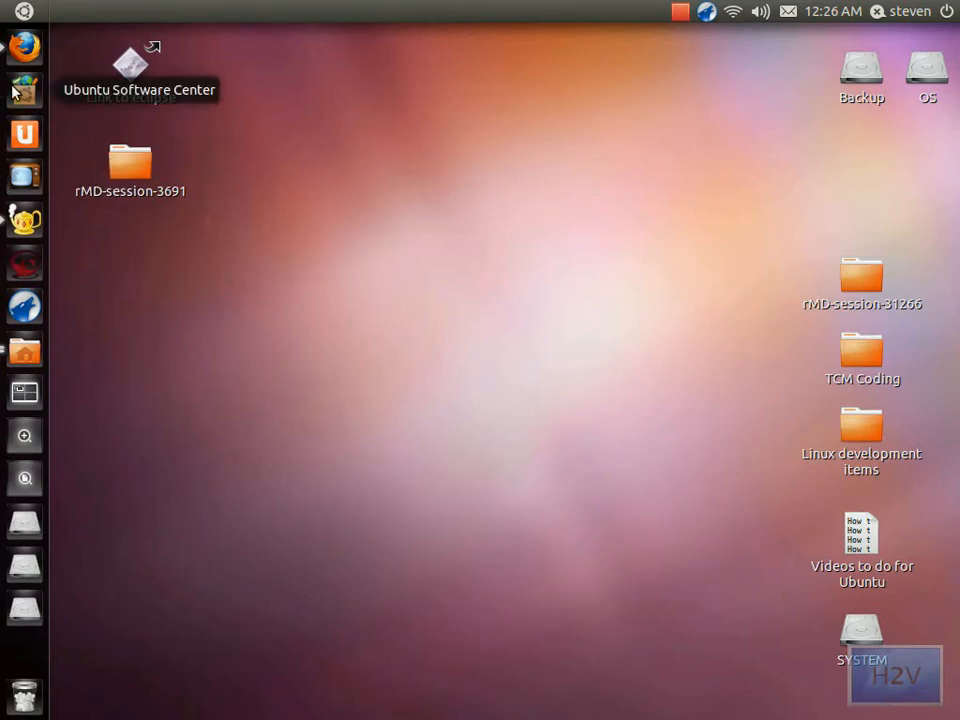
Search the Dash for 'desktop' and look through the results
left_click(20, 90)
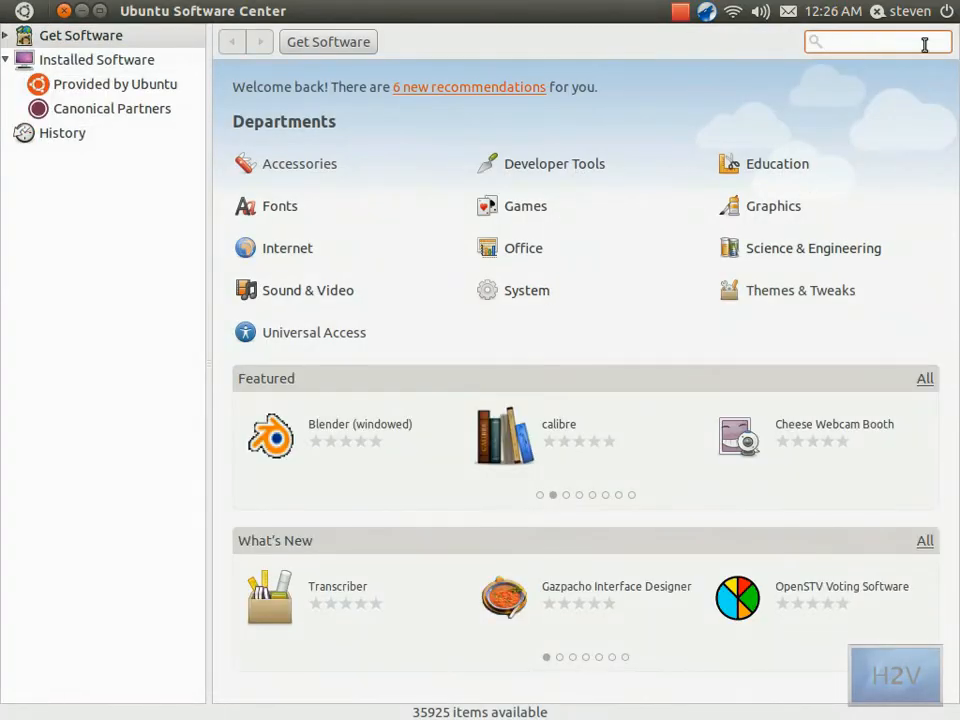
type("desktop")
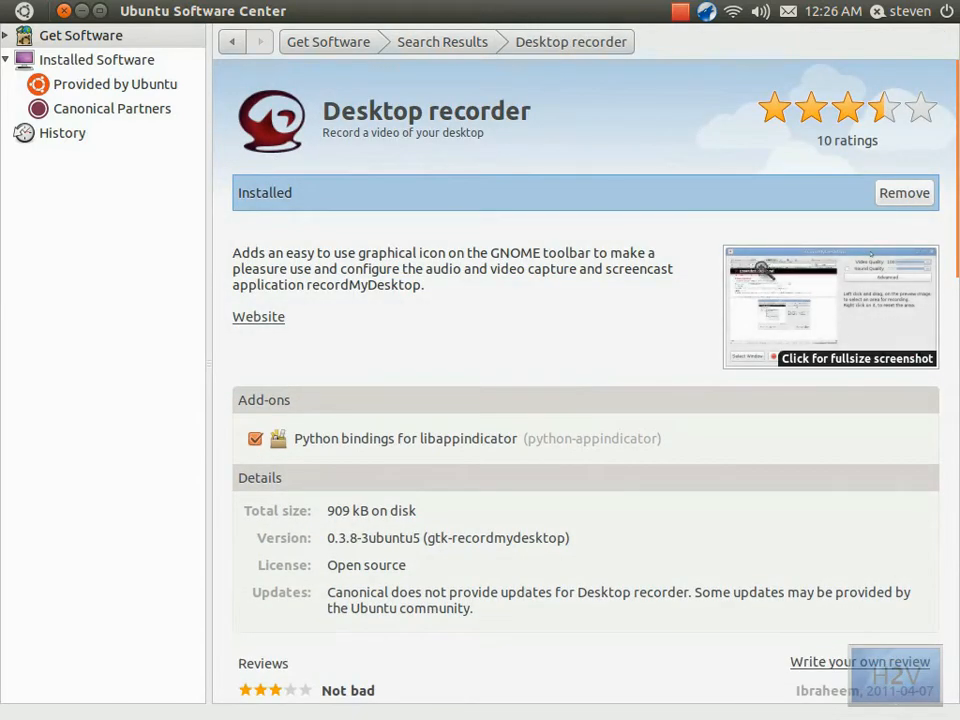
scroll("down", 3)
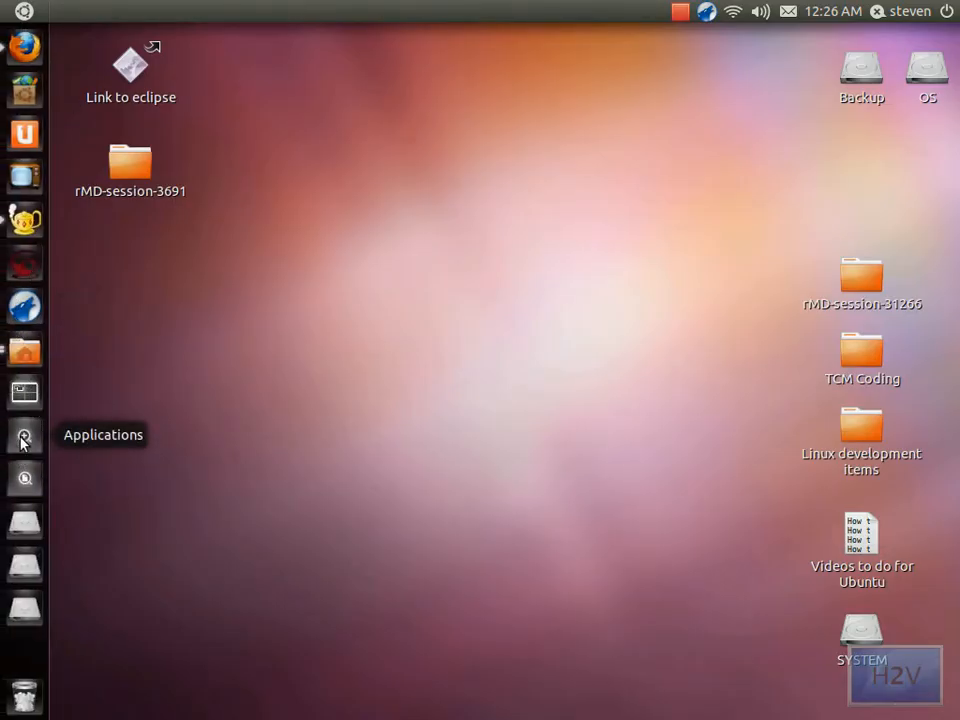
Show the Applications lens with the full Installed list expanded to reveal Desktop recorder
left_click(24, 436)
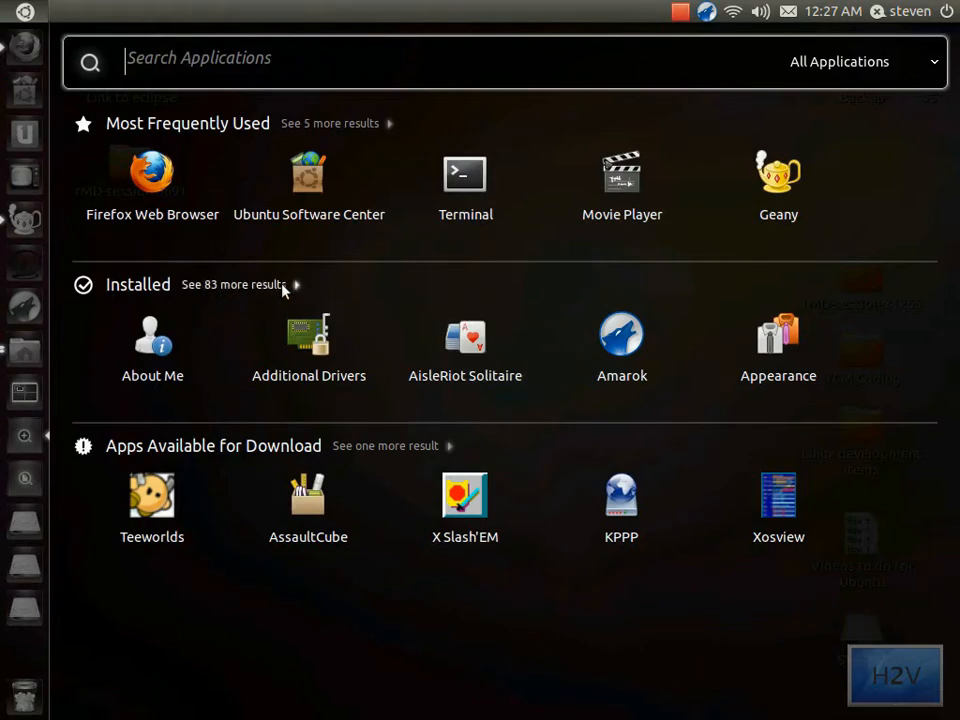
left_click(232, 284)
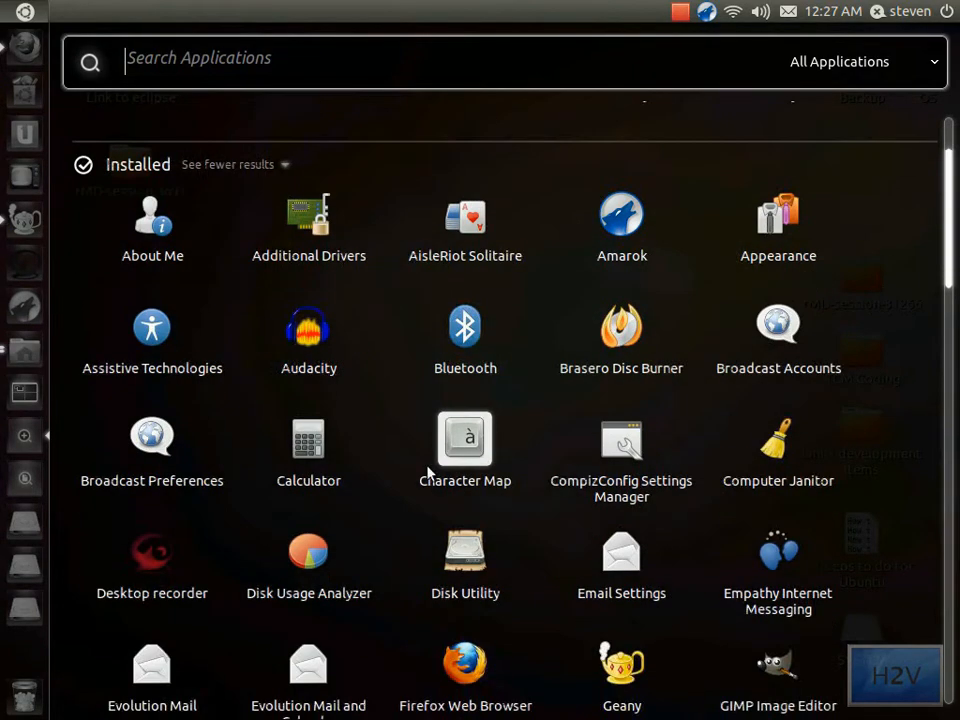
scroll("down", 3)
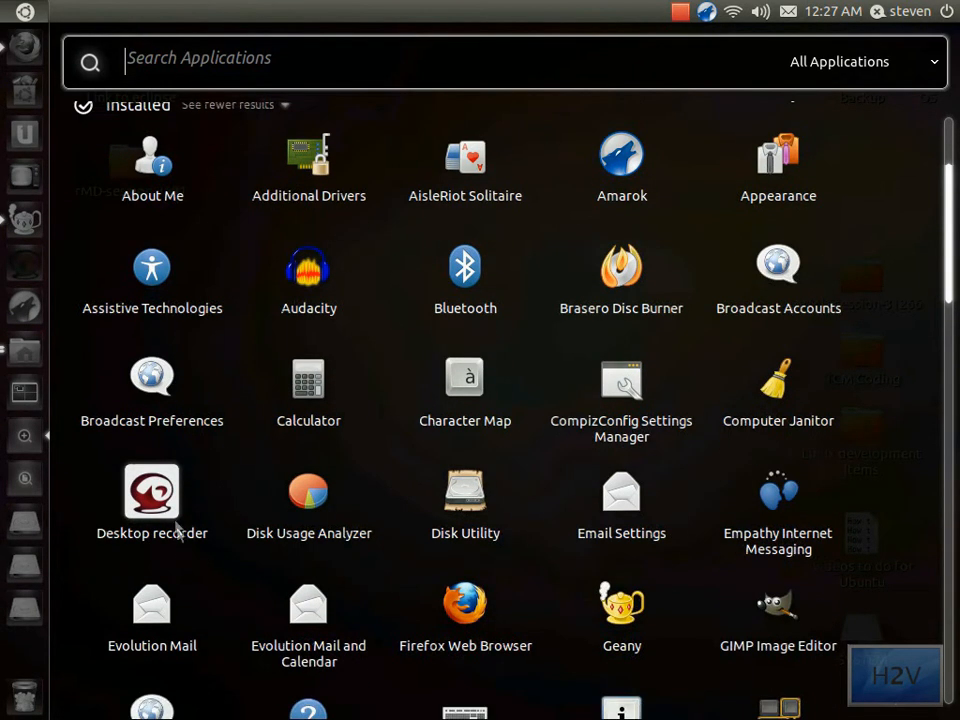
mouse_move(148, 516)
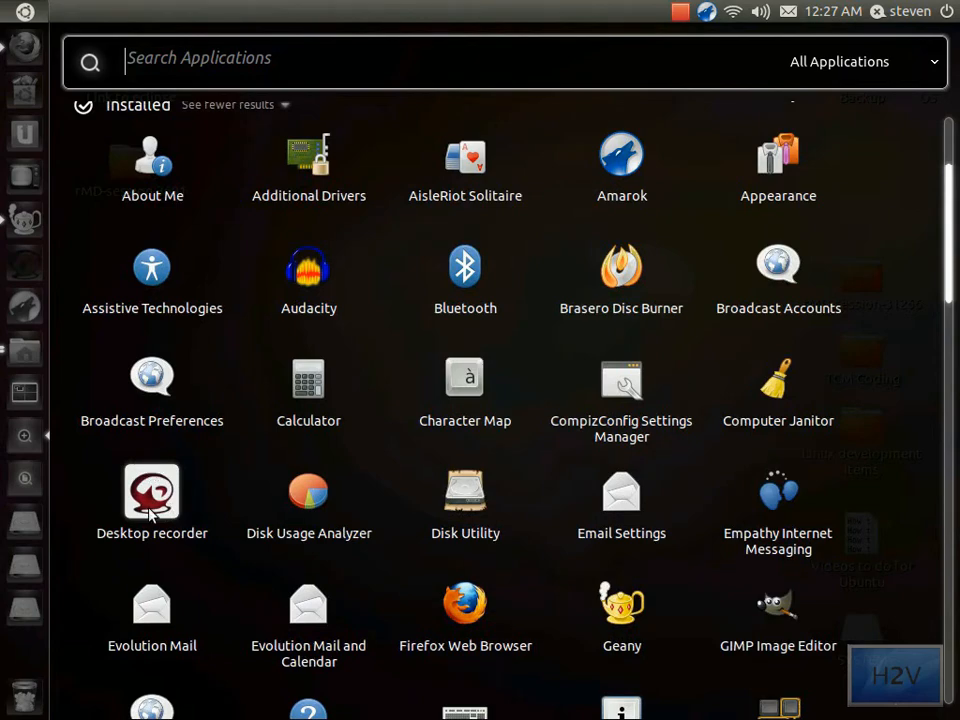
Launch Desktop recorder, centre its window and bring up the Save As file dialog
left_click(152, 490)
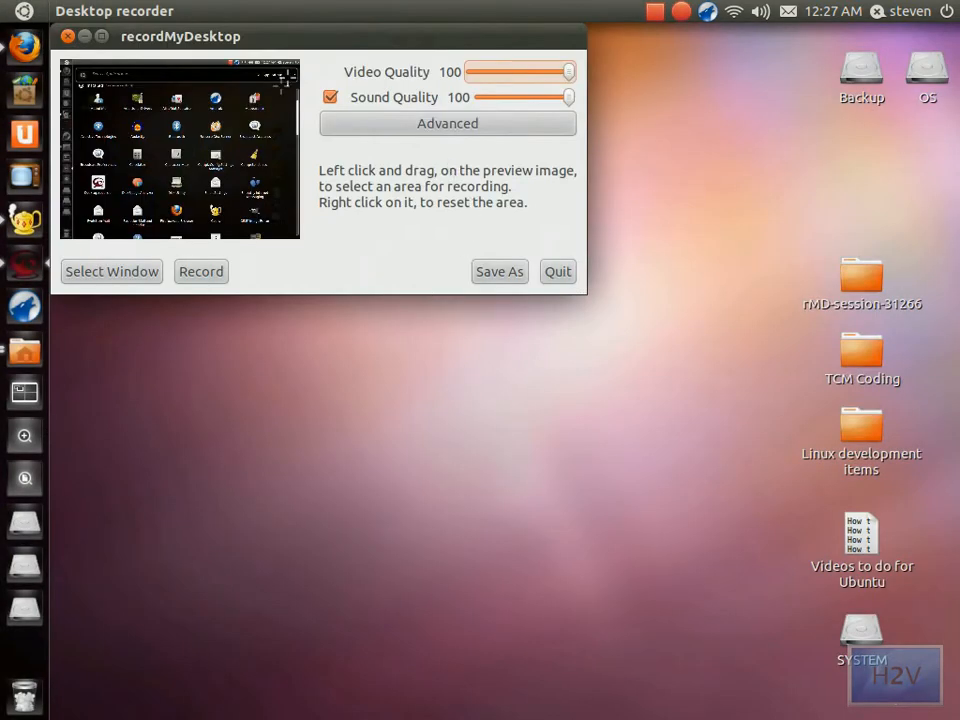
left_click_drag(180, 36, 330, 148)
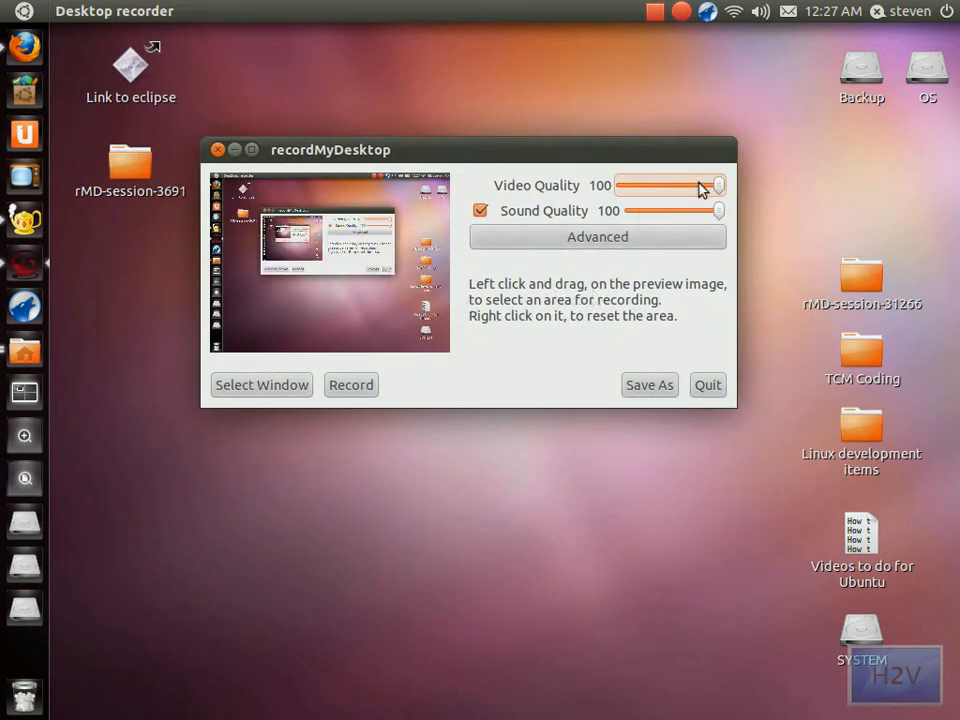
mouse_move(362, 432)
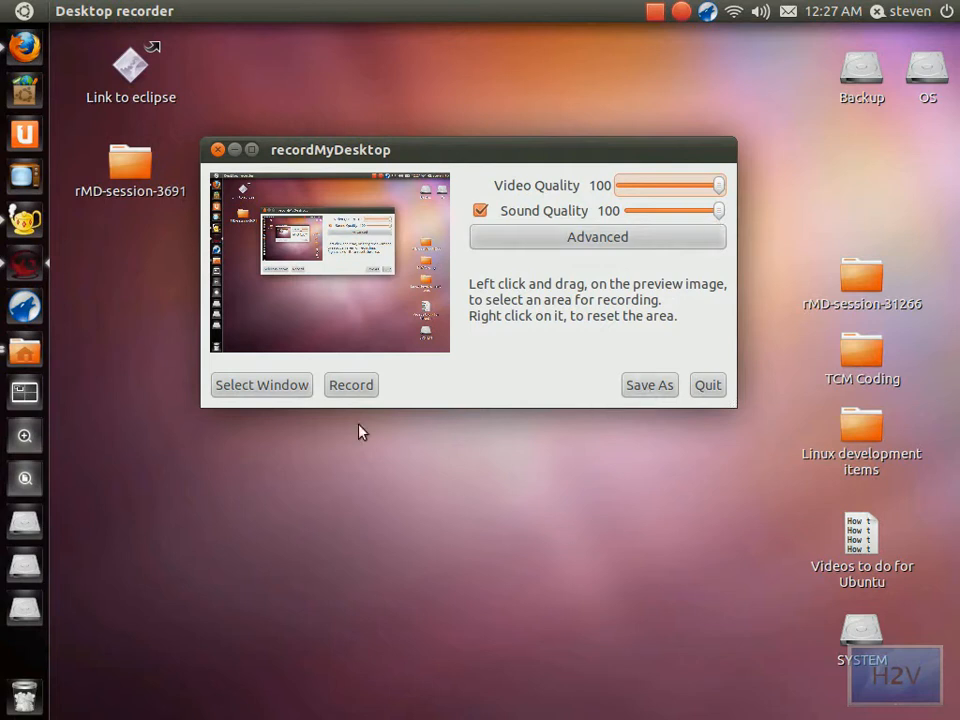
mouse_move(318, 402)
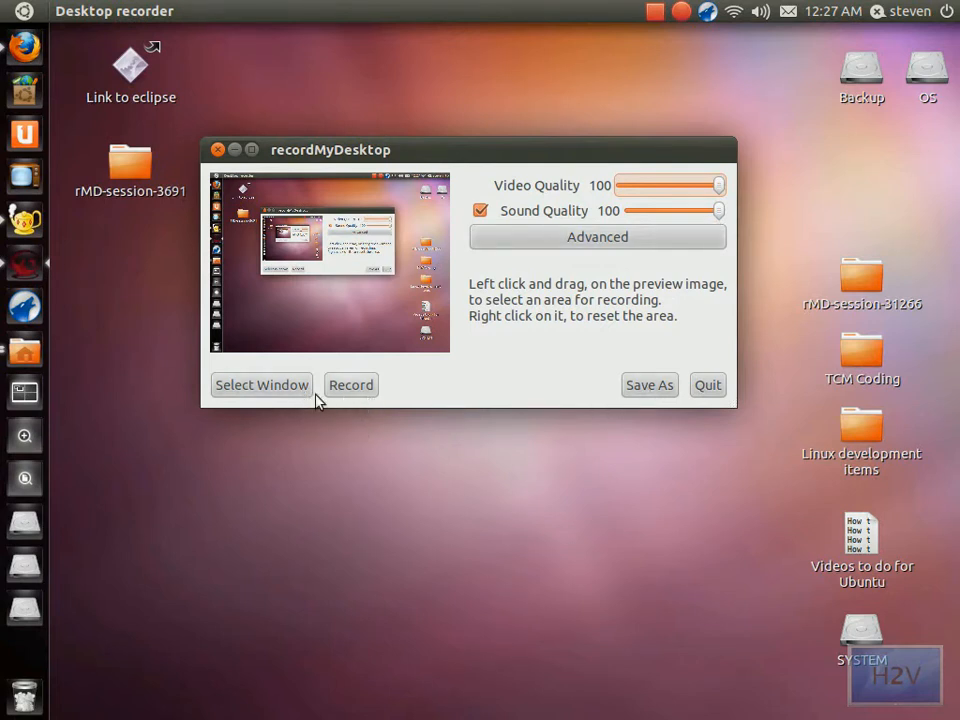
mouse_move(656, 398)
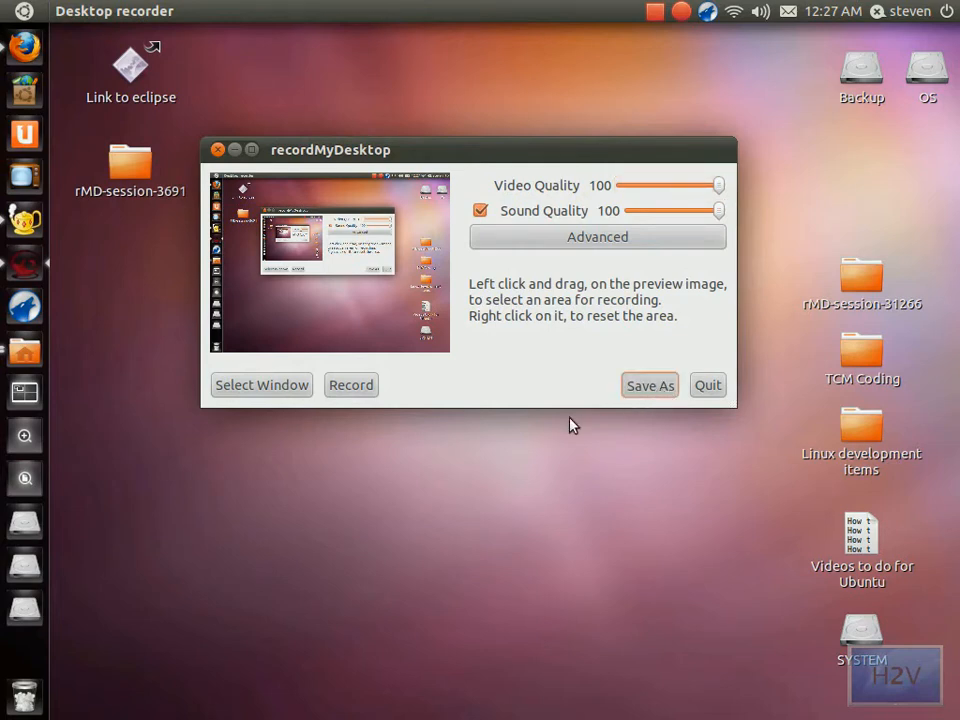
left_click(648, 384)
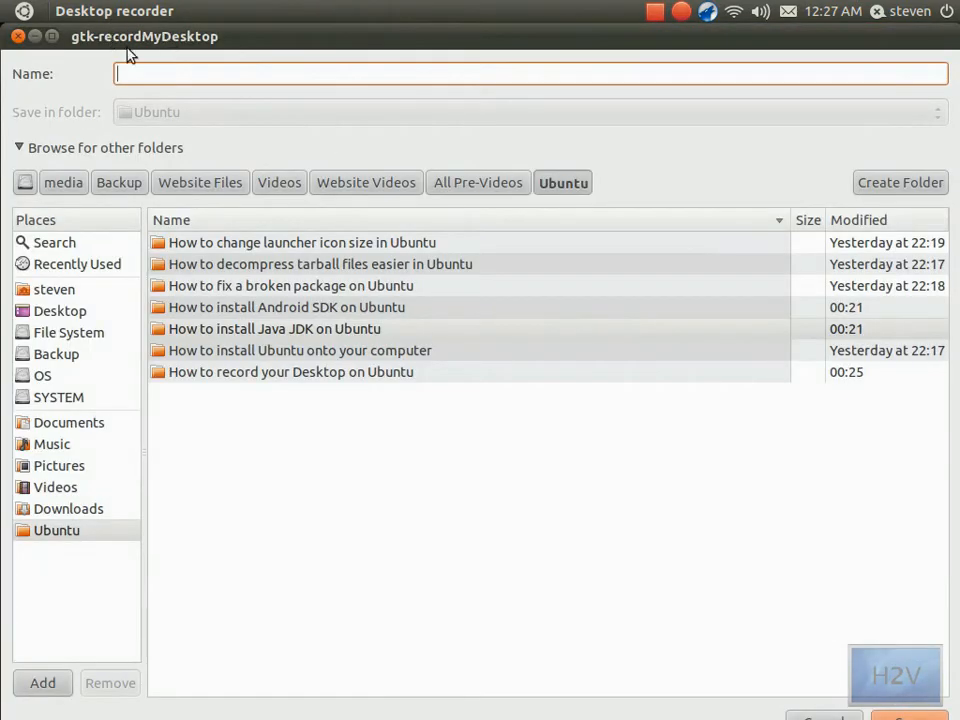
mouse_move(324, 412)
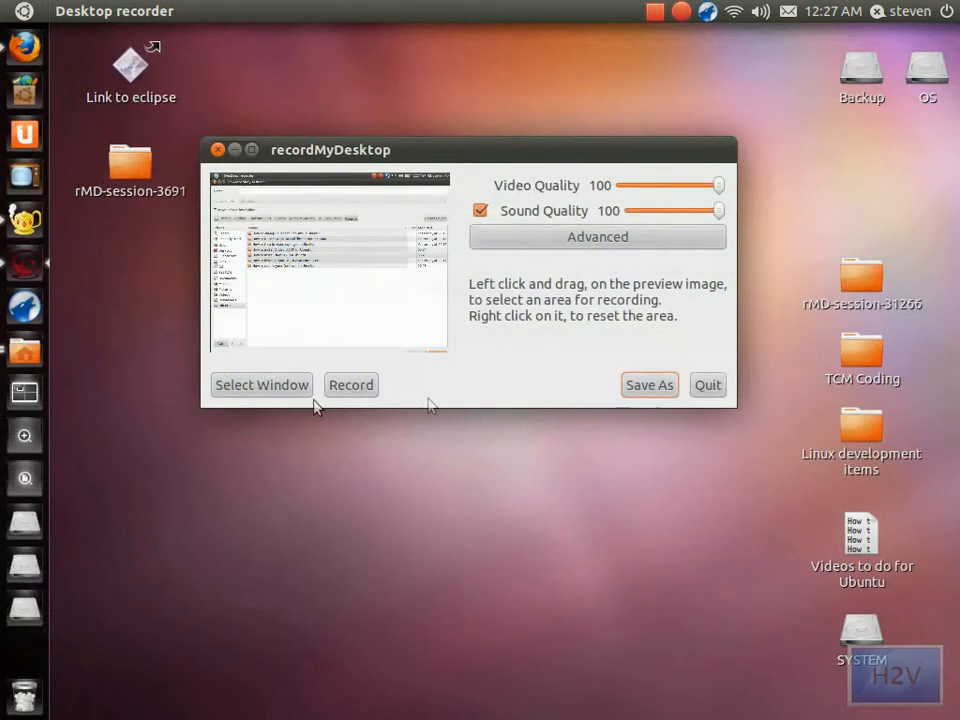
Review the Advanced Files tab with the Desktop working directory, then the Performance settings
left_click(596, 236)
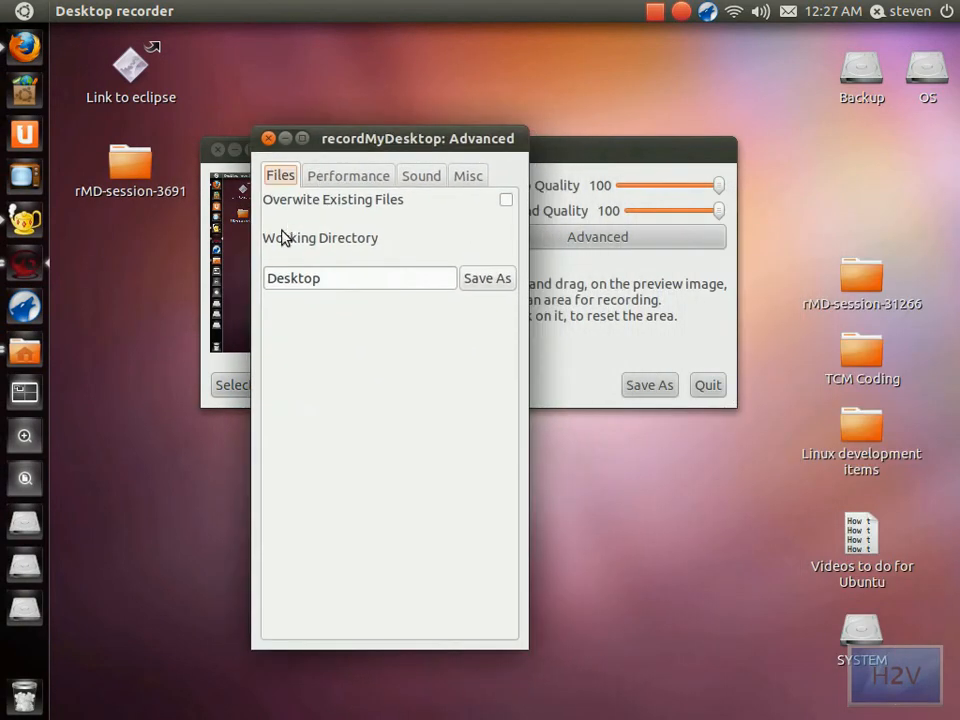
double_click(300, 278)
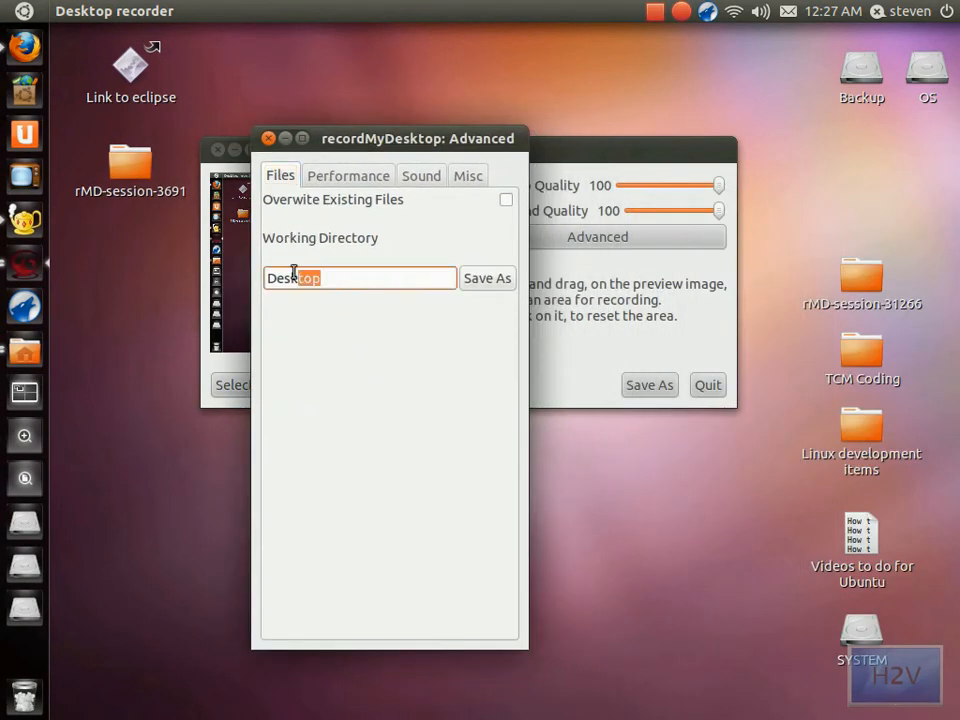
left_click(348, 176)
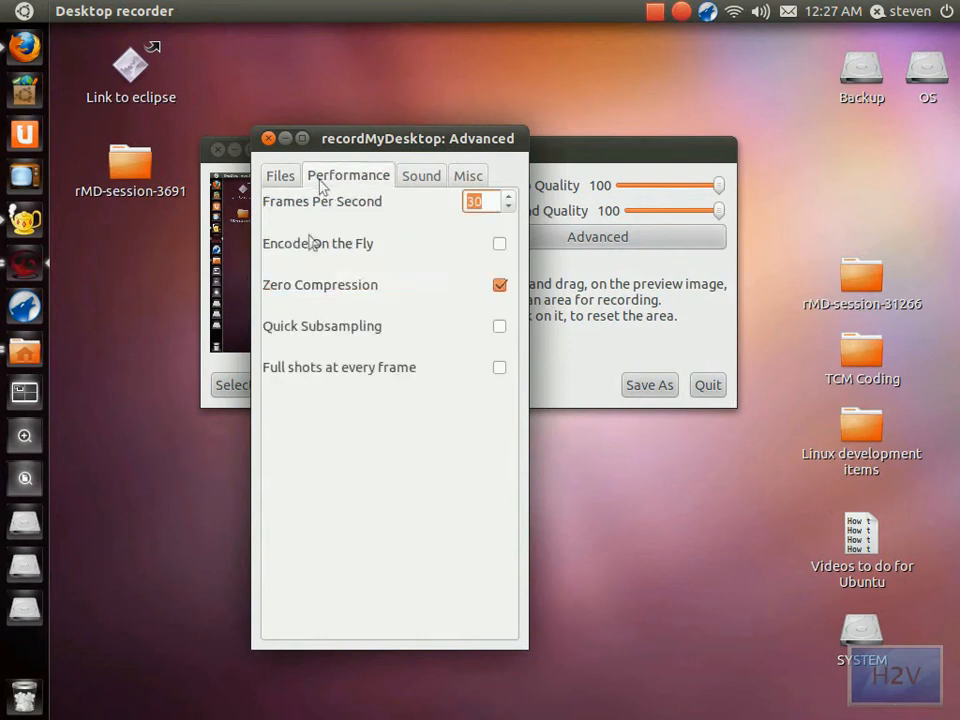
mouse_move(410, 404)
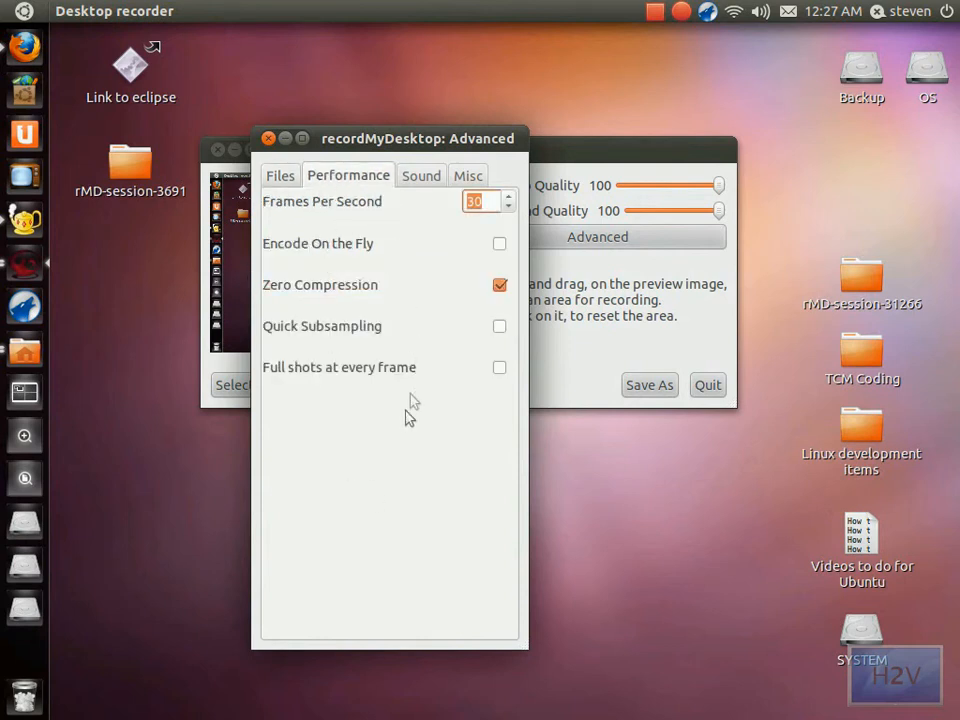
Review the Sound and Misc tabs, then quit gtk-recordMyDesktop
left_click(420, 176)
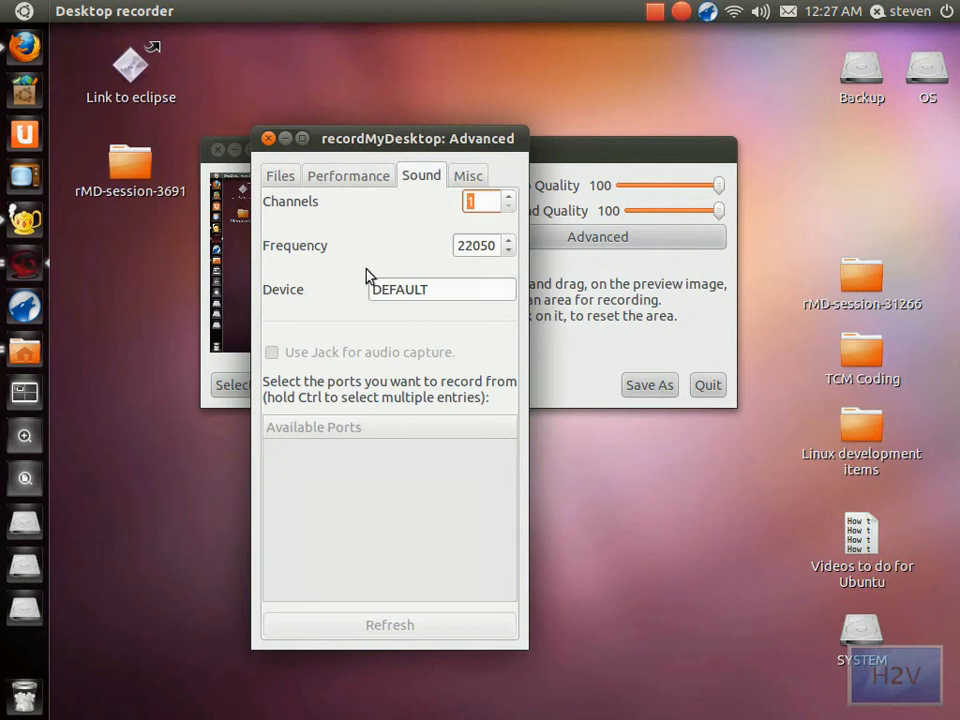
left_click(468, 176)
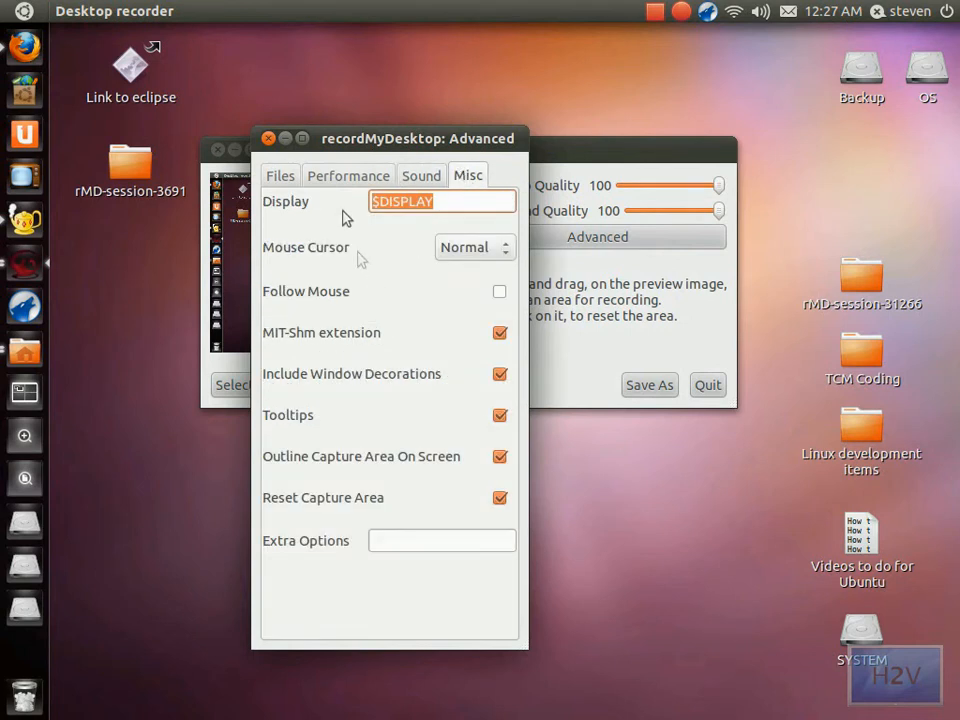
mouse_move(380, 260)
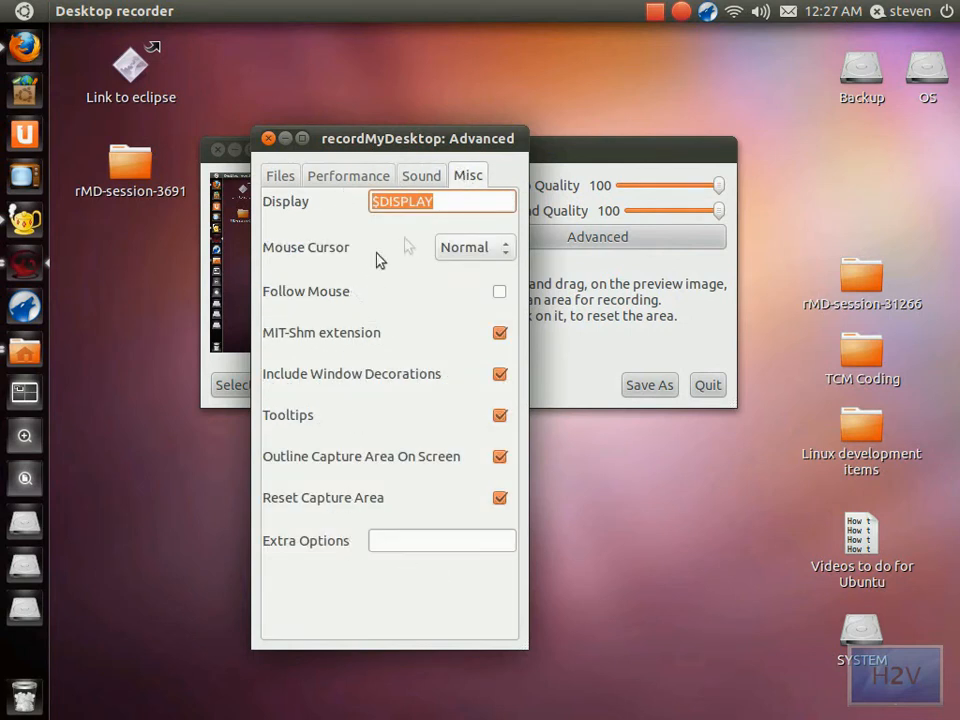
left_click(268, 138)
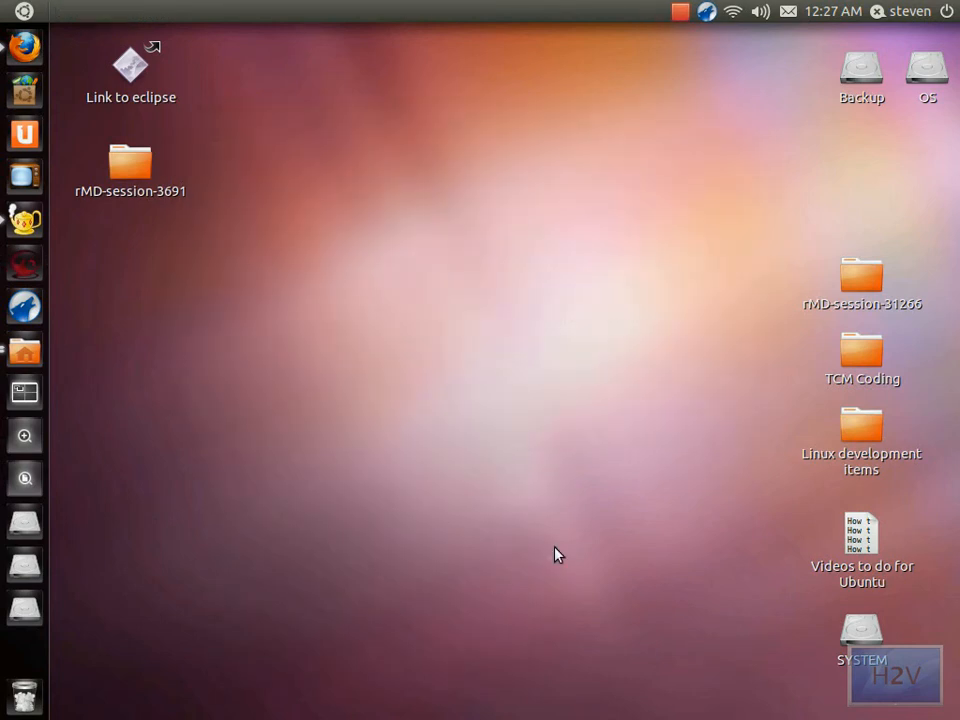
mouse_move(304, 248)
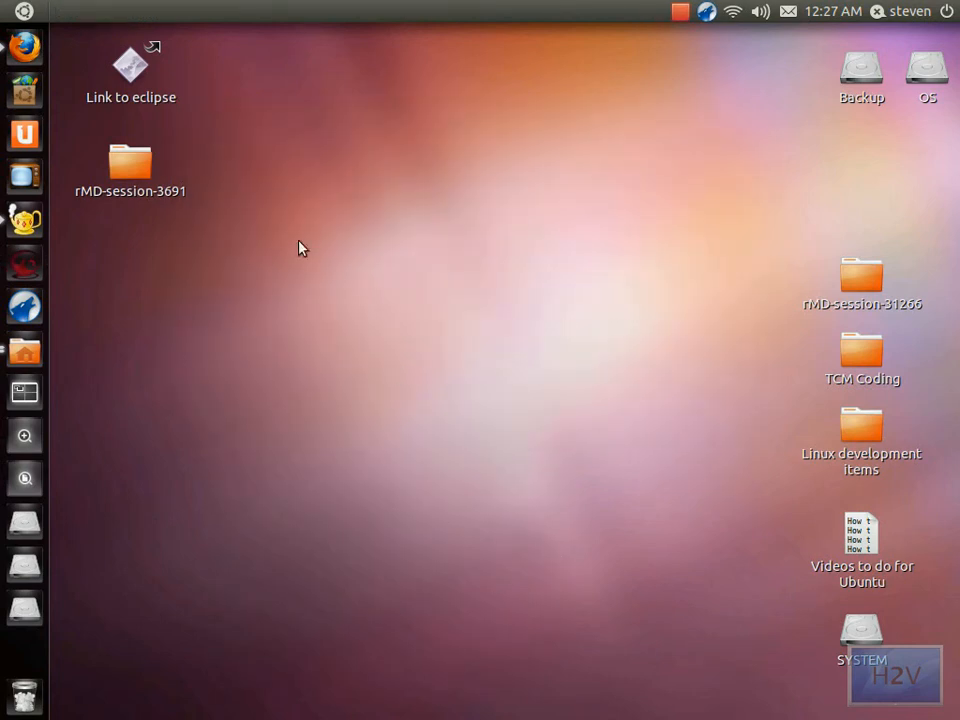
mouse_move(252, 220)
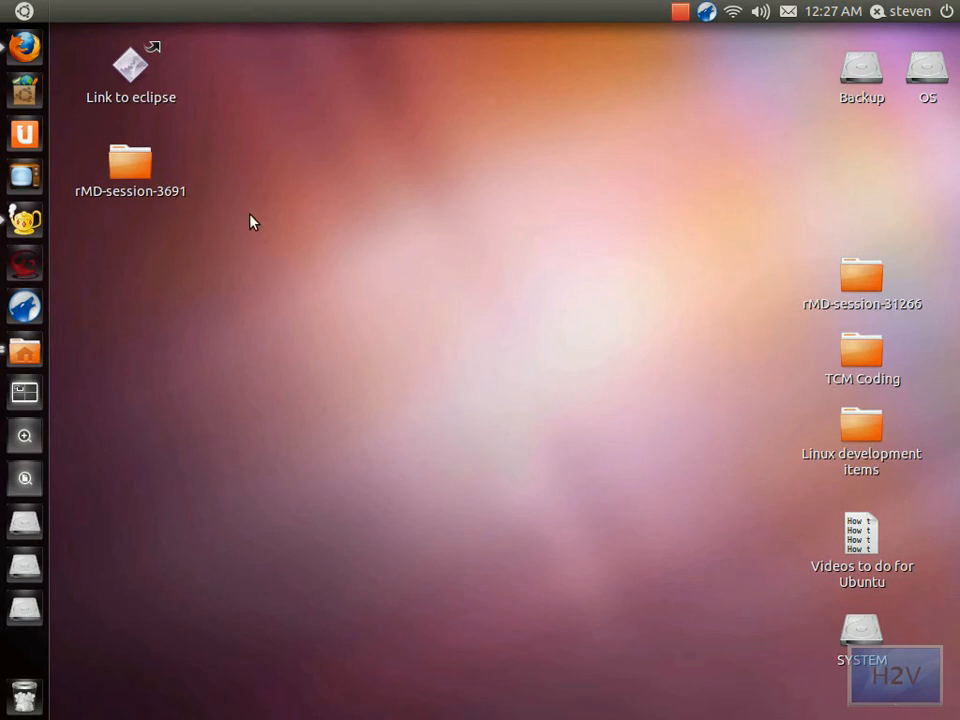
mouse_move(198, 234)
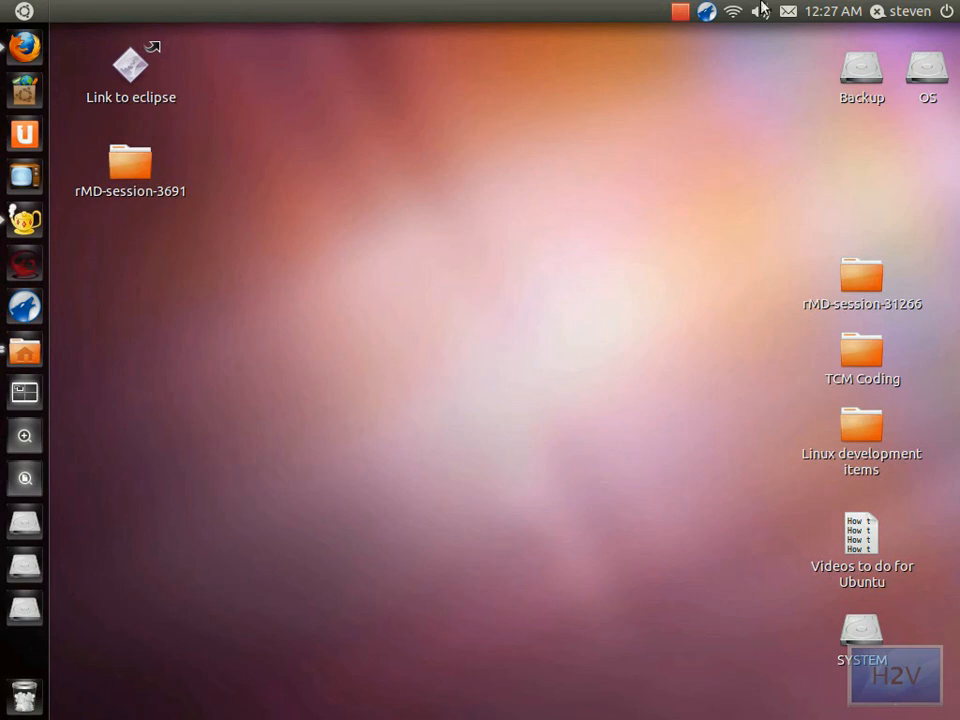
mouse_move(540, 124)
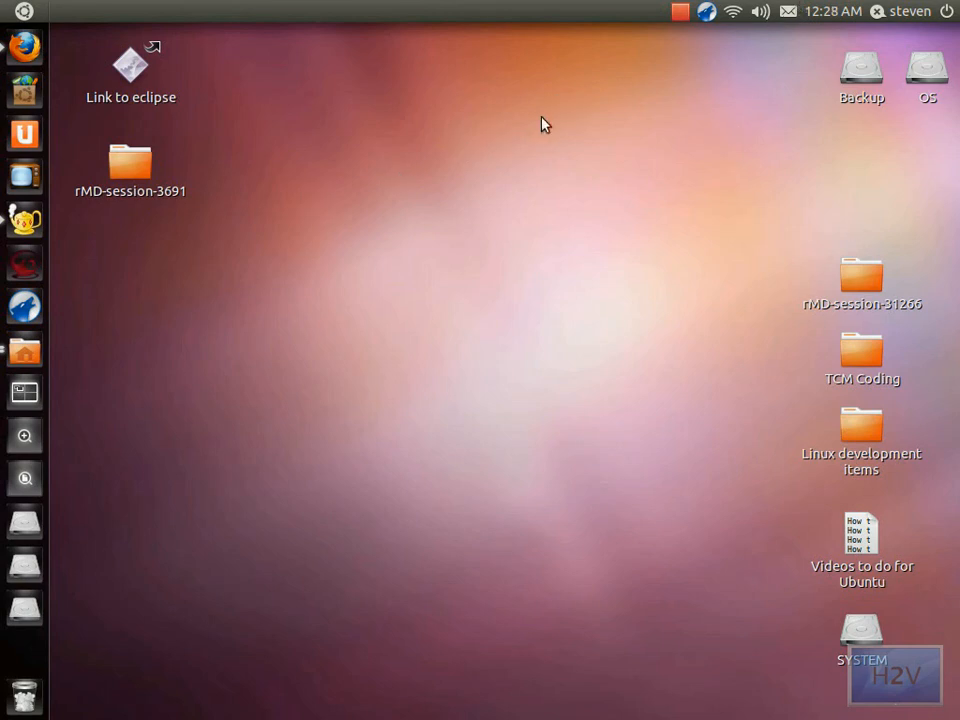